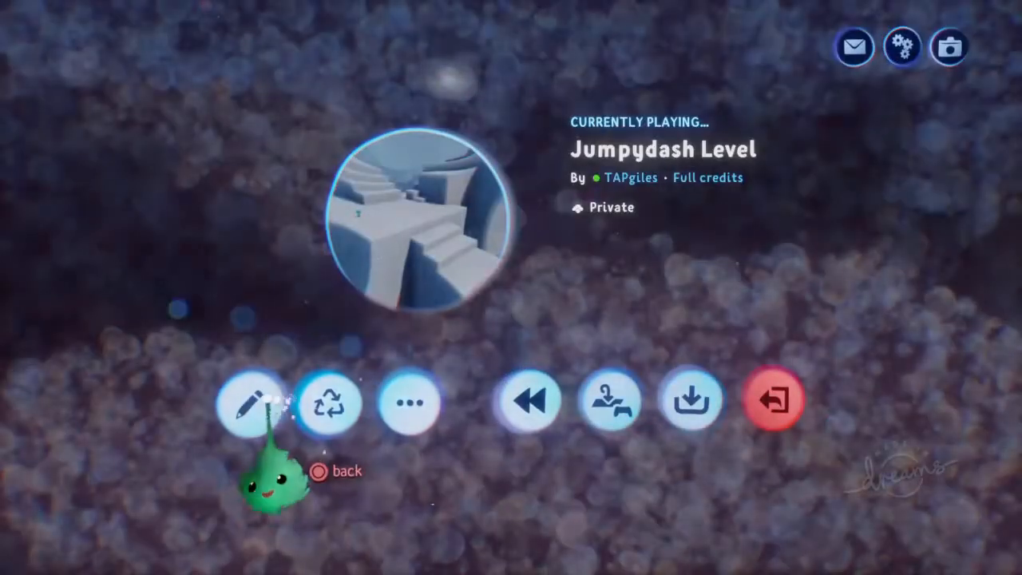
# - Start editing the Jumpydash Level from its menu
pyautogui.click(245, 402)
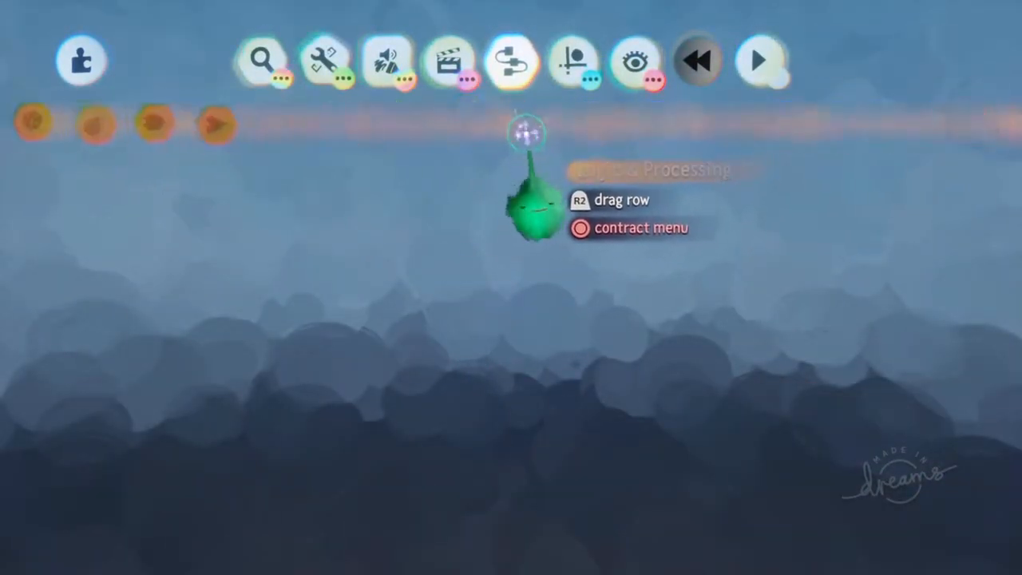
# - Stamp a microchip from Gadgets into the level and rename it 'Jump'
pyautogui.click(514, 60)
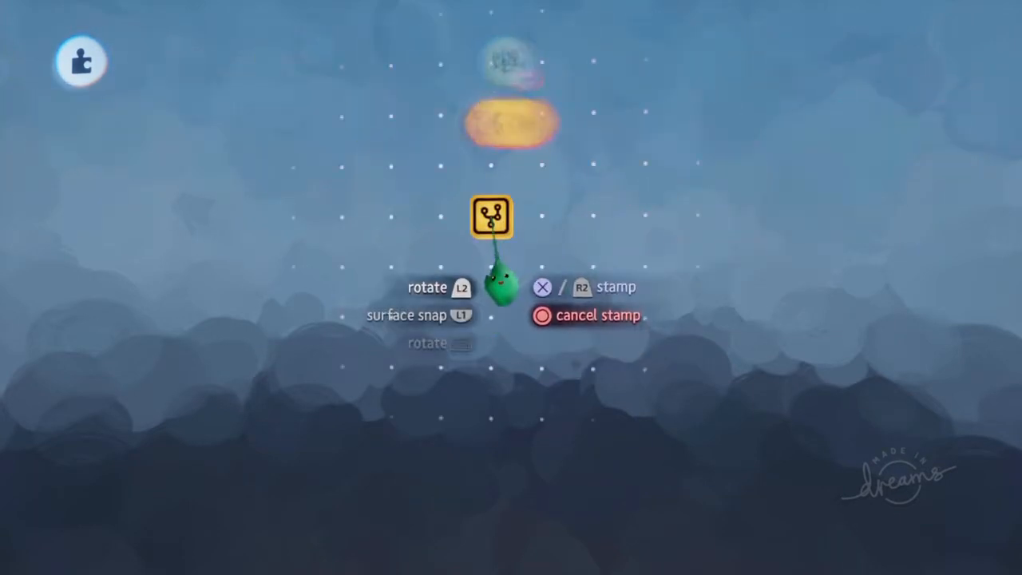
pyautogui.click(490, 217)
pyautogui.write('J')
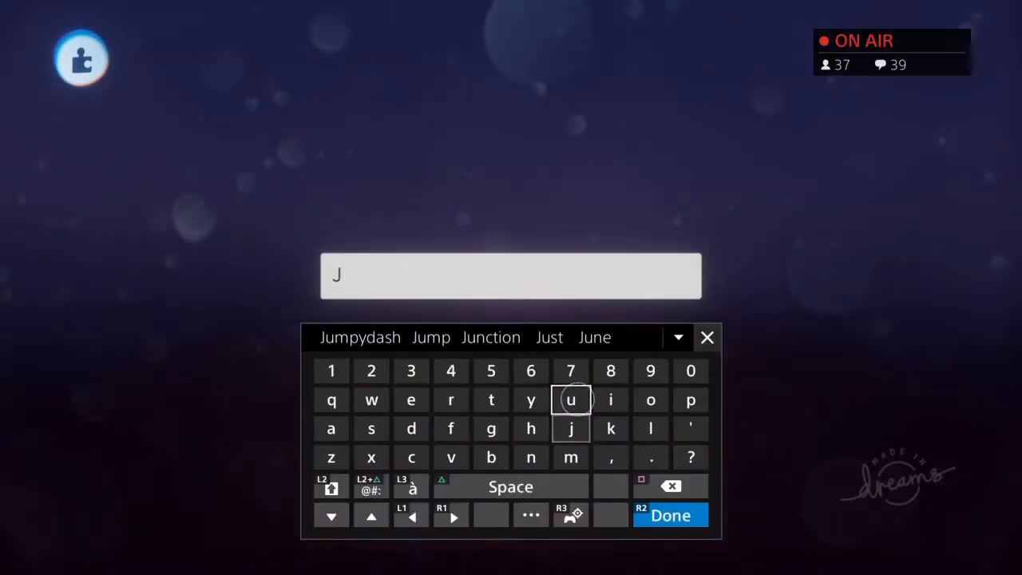
pyautogui.click(431, 336)
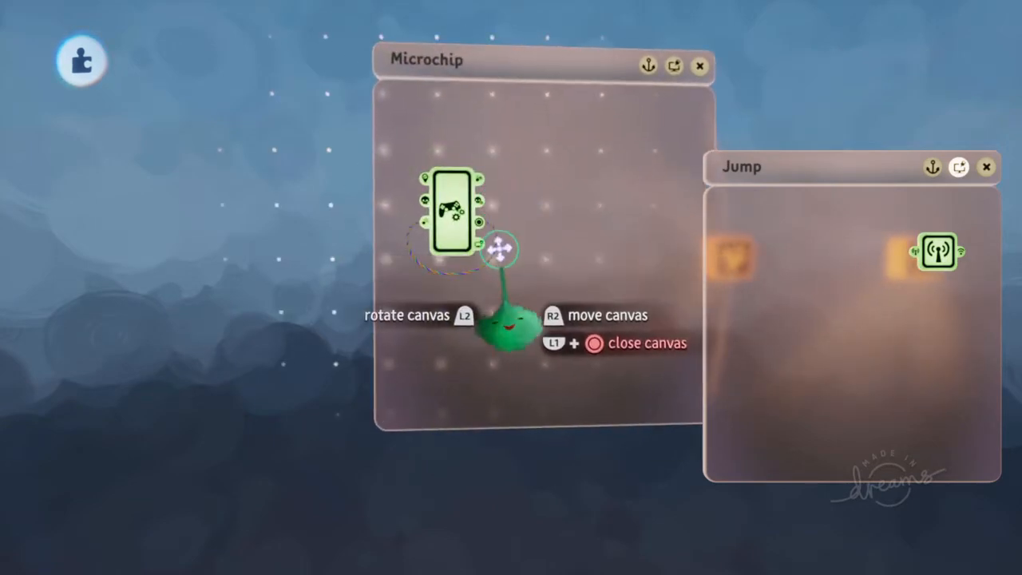
# - Stamp a Controller Sensor from Gadgets > Sensors onto the microchip canvas
pyautogui.click(454, 210)
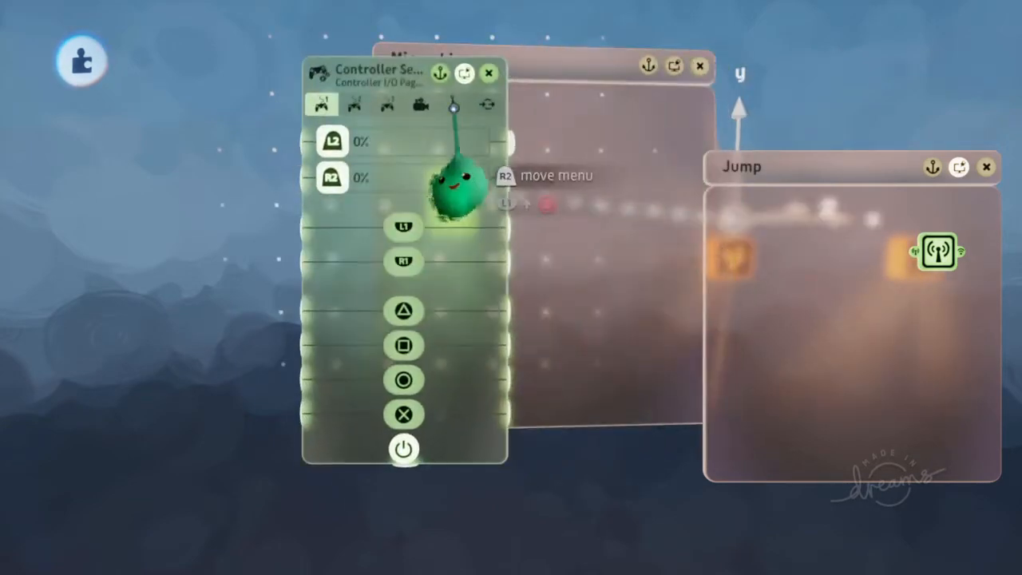
pyautogui.click(453, 105)
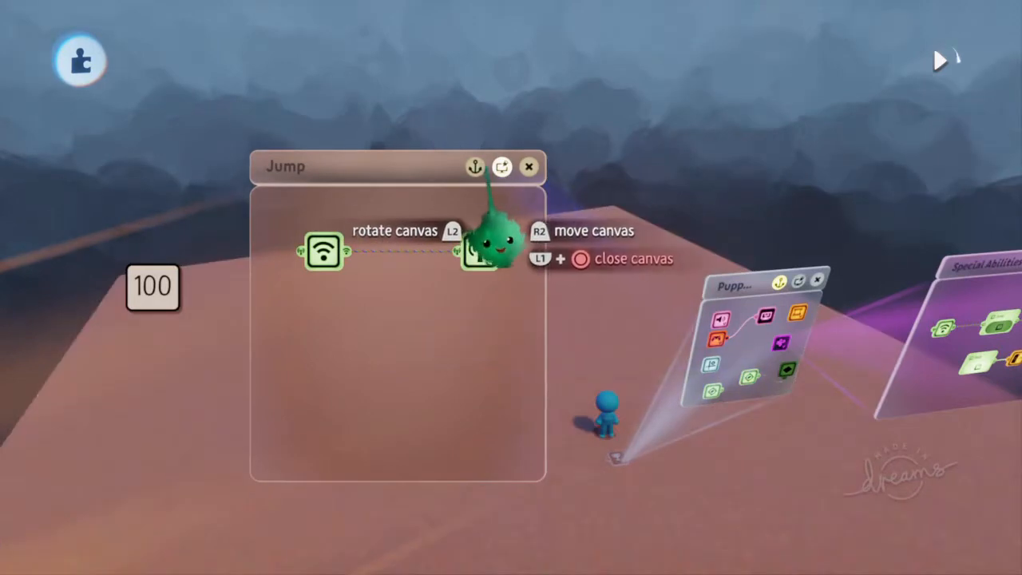
# - Stamp a wireless receiver and transmitter inside the Jump chip
pyautogui.click(528, 166)
pyautogui.write('X')
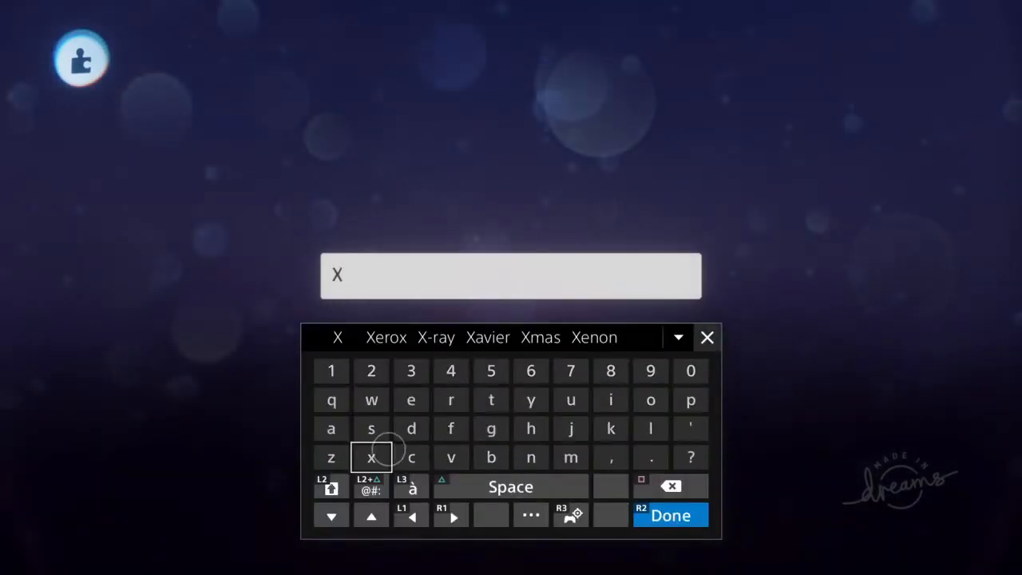
# - Rename the duplicated chip via the on-screen keyboard and place it near the Controller Sensor
pyautogui.click(670, 514)
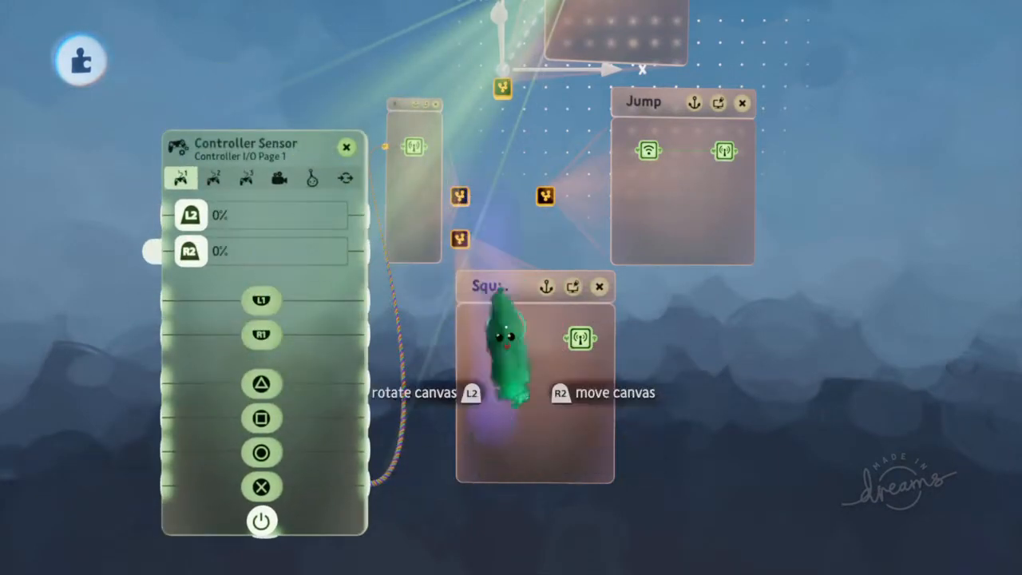
pyautogui.click(313, 178)
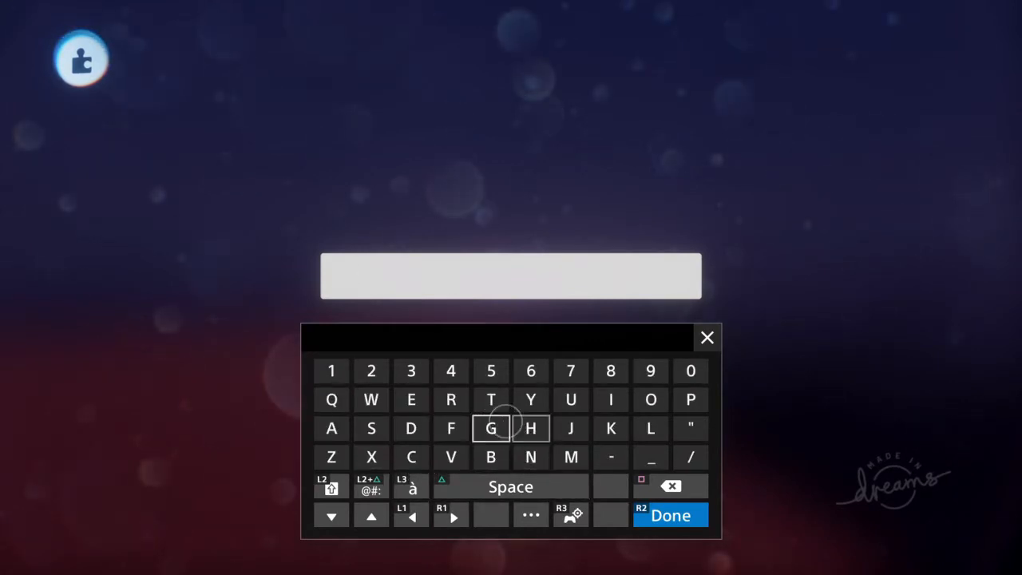
pyautogui.moveTo(530, 428)
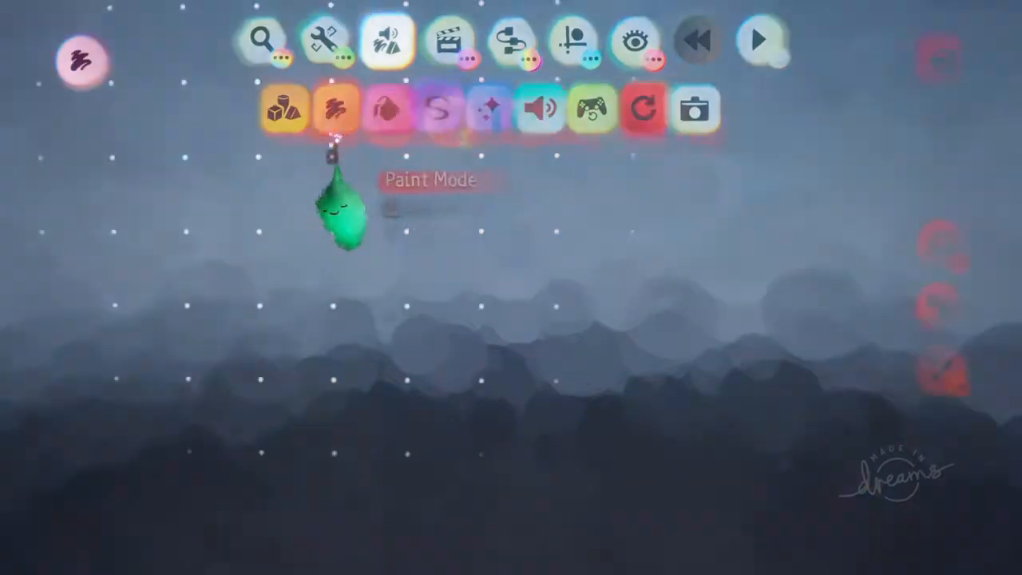
# - Enter Paint Mode from the Create menu and pick a brush
pyautogui.click(336, 109)
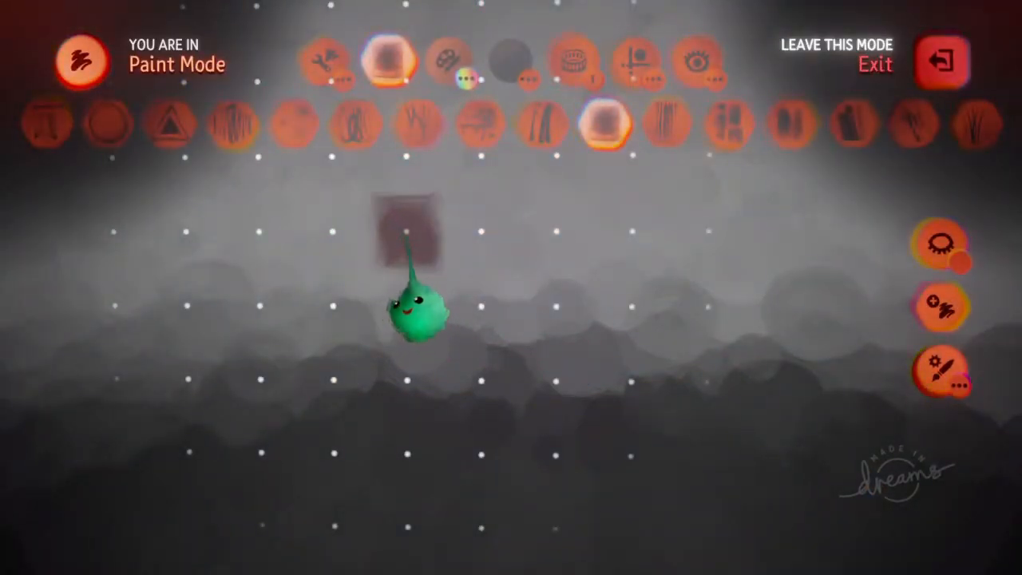
pyautogui.click(942, 61)
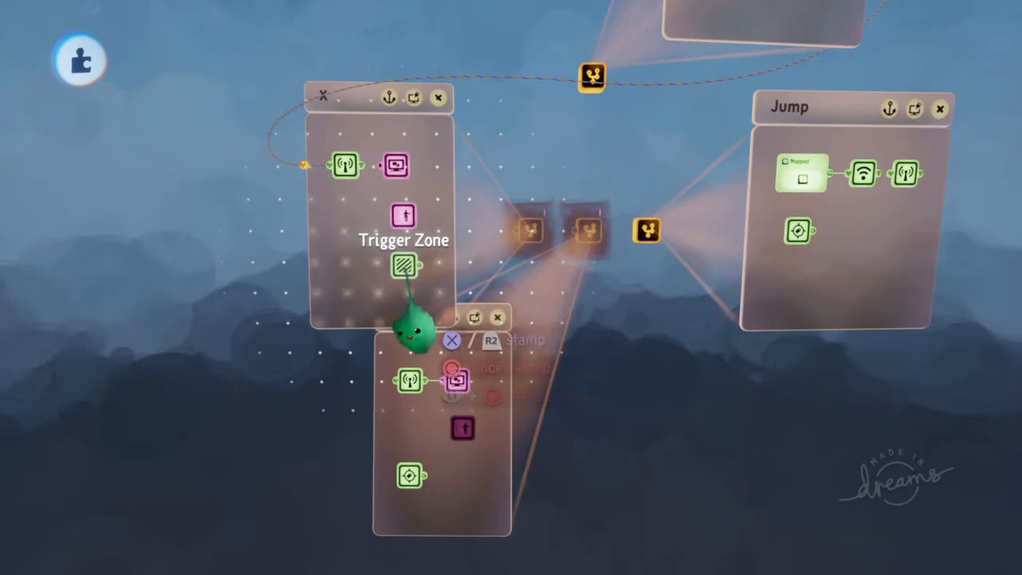
# - Place a Trigger Zone inside the microchip and wire it to the Jump chip
pyautogui.click(402, 268)
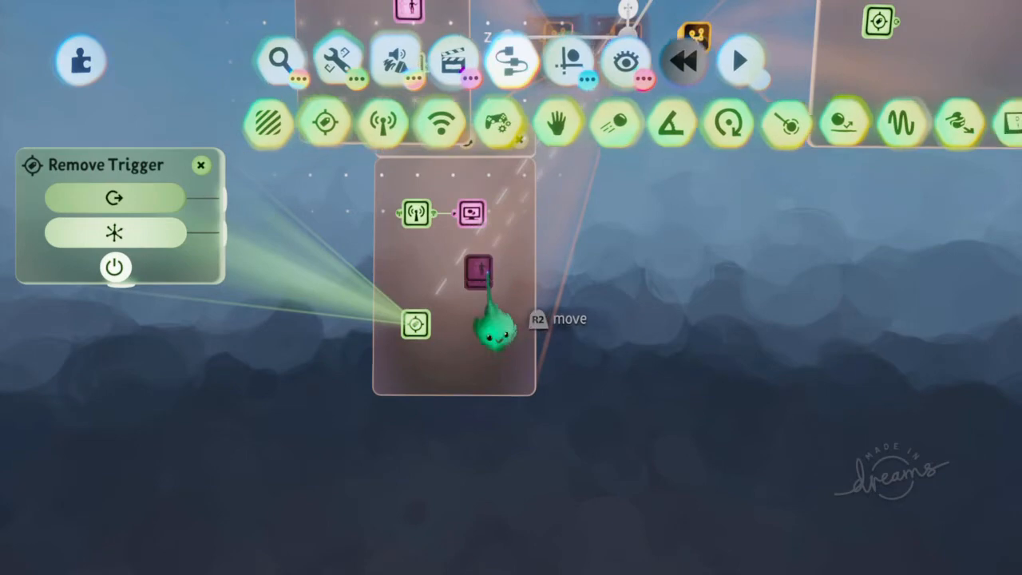
# - Add a Trigger Zone, rename it 'Remove Trigger' and bring up its tweak settings
pyautogui.click(477, 268)
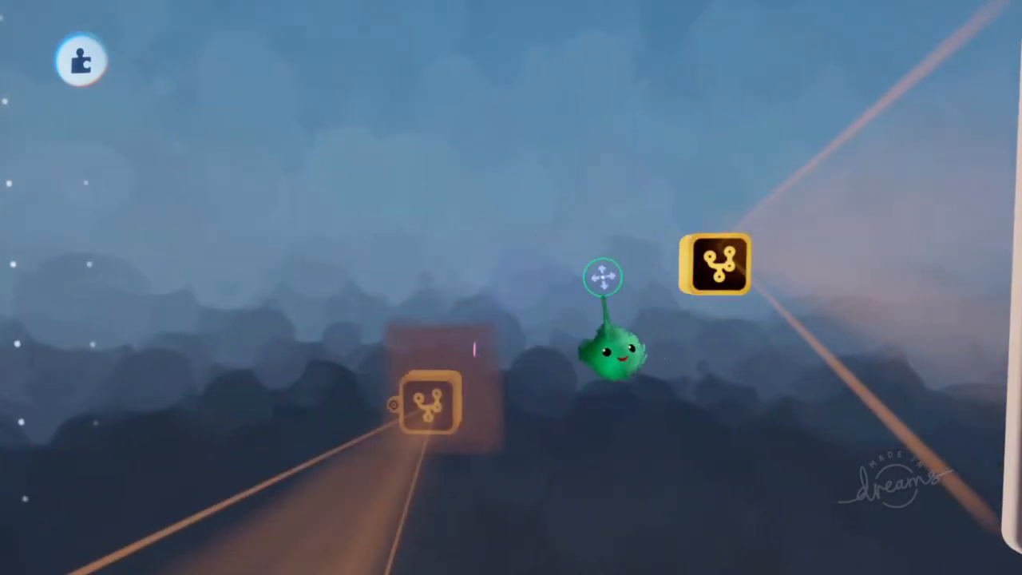
# - Add a Teleporter set to Trigger Position and grab the painted square with Move
pyautogui.click(715, 263)
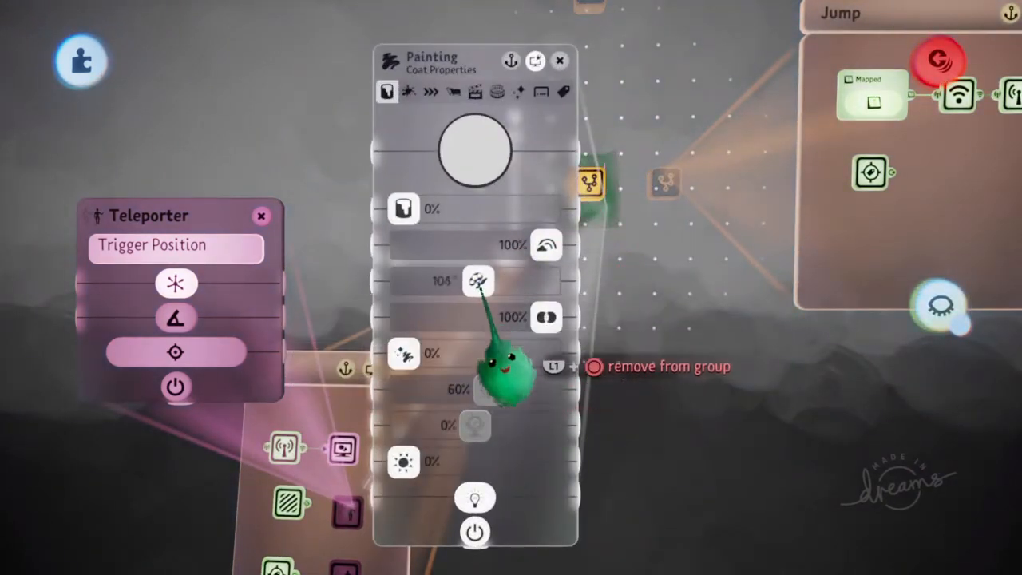
pyautogui.click(558, 61)
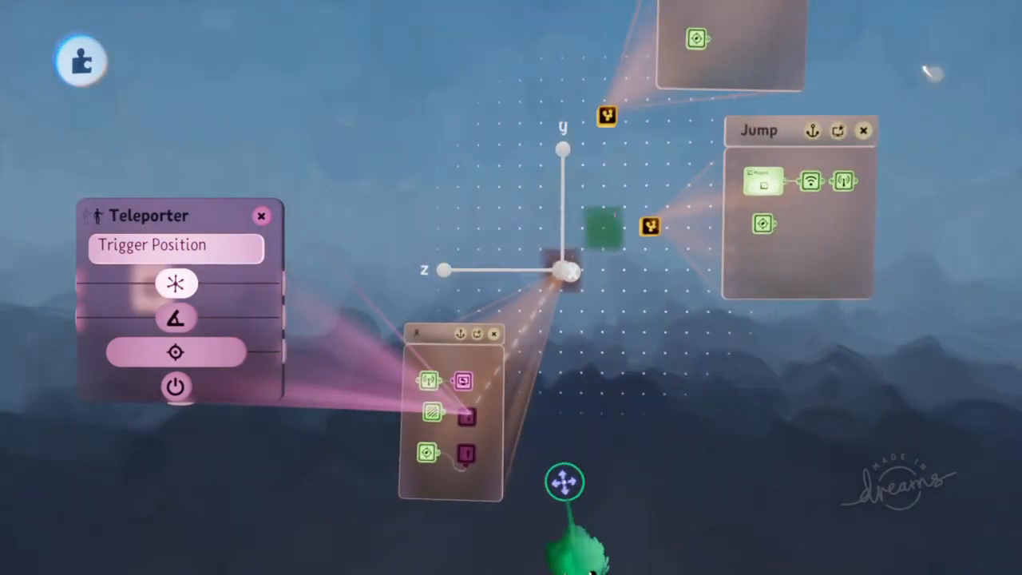